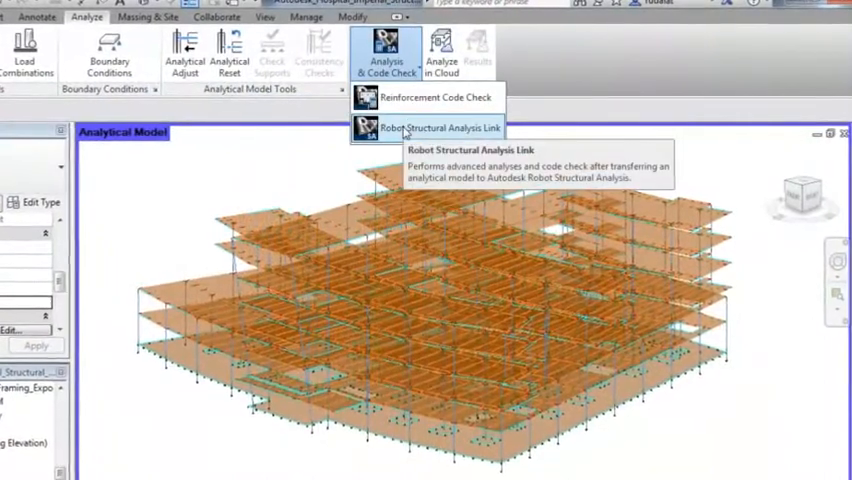
# - Transfer the Revit analytical model to Robot and display stress maps for the SELF-WEIGHT case
pyautogui.click(440, 128)
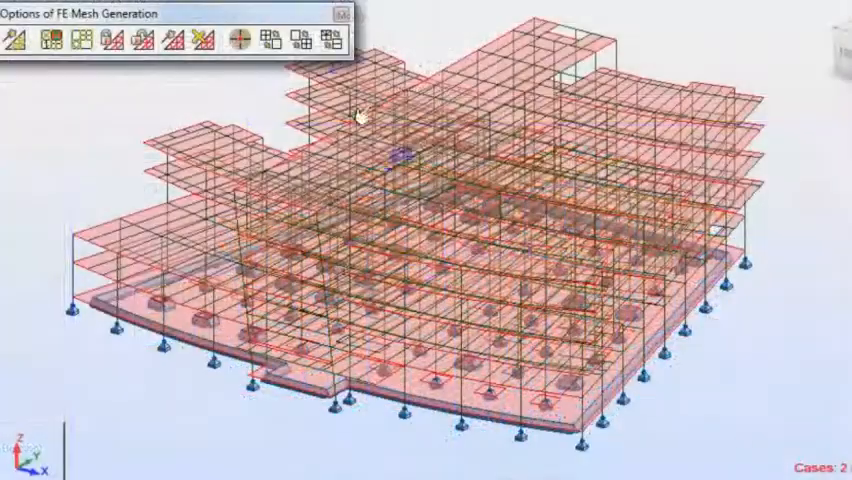
pyautogui.click(248, 40)
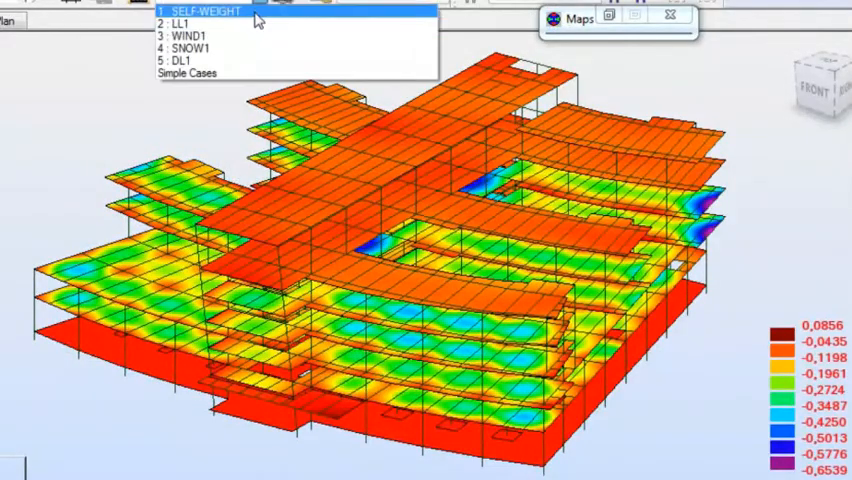
pyautogui.click(190, 36)
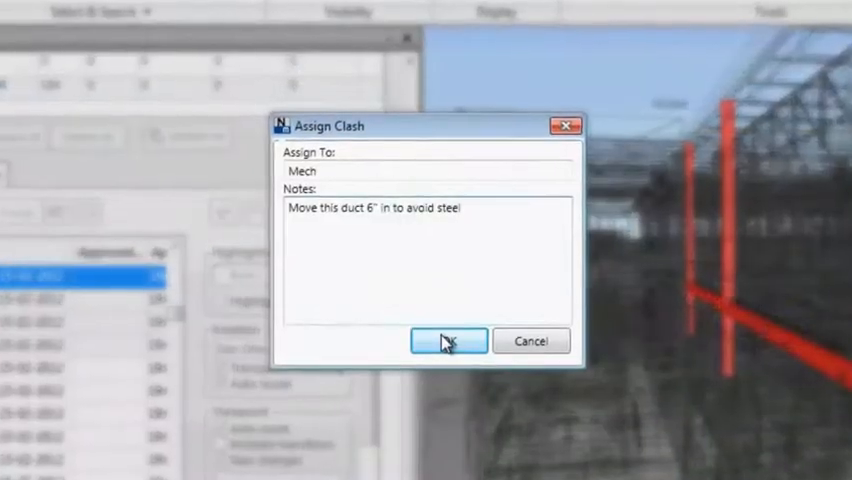
# - Assign the steel-duct clash to Mech with a note to move the duct clear
pyautogui.click(448, 340)
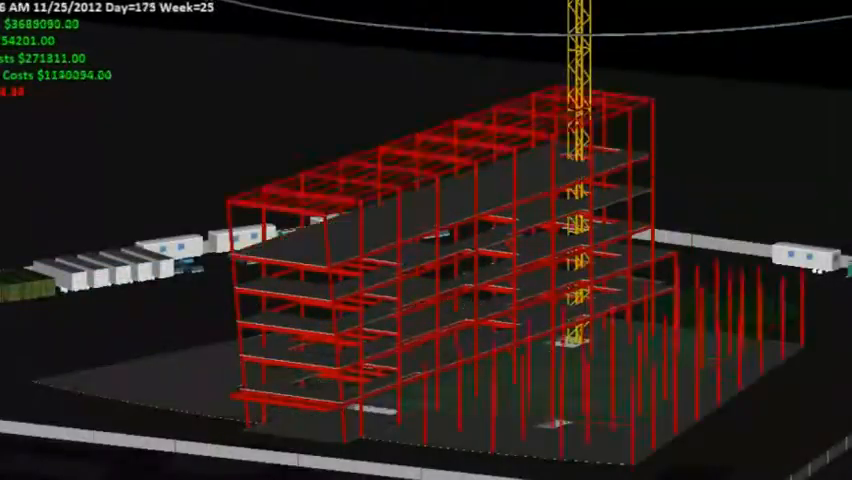